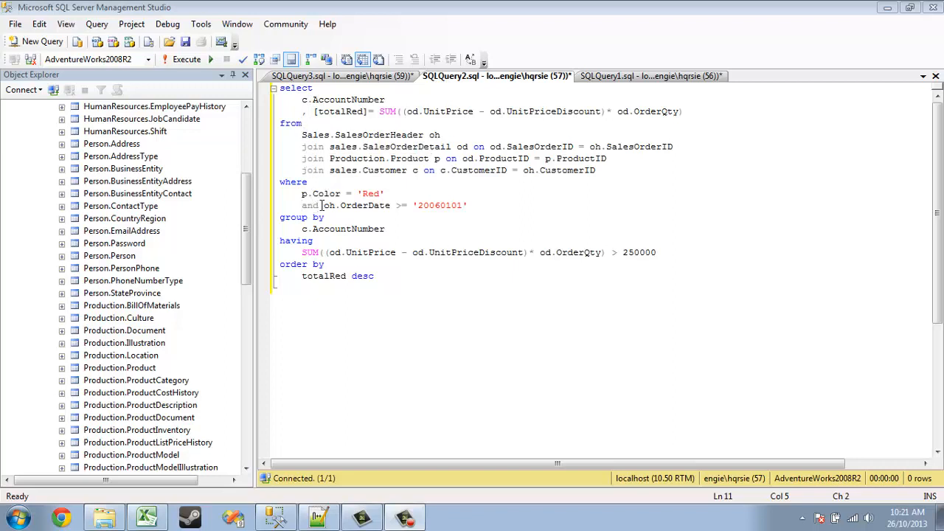
{"action": "mouse_move", "coordinate": [361, 205]}
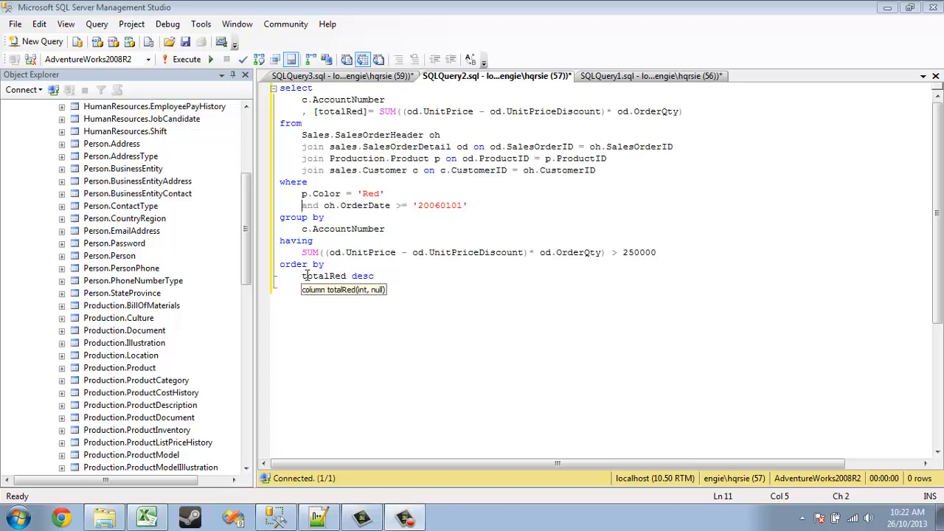
{"action": "mouse_move", "coordinate": [342, 169]}
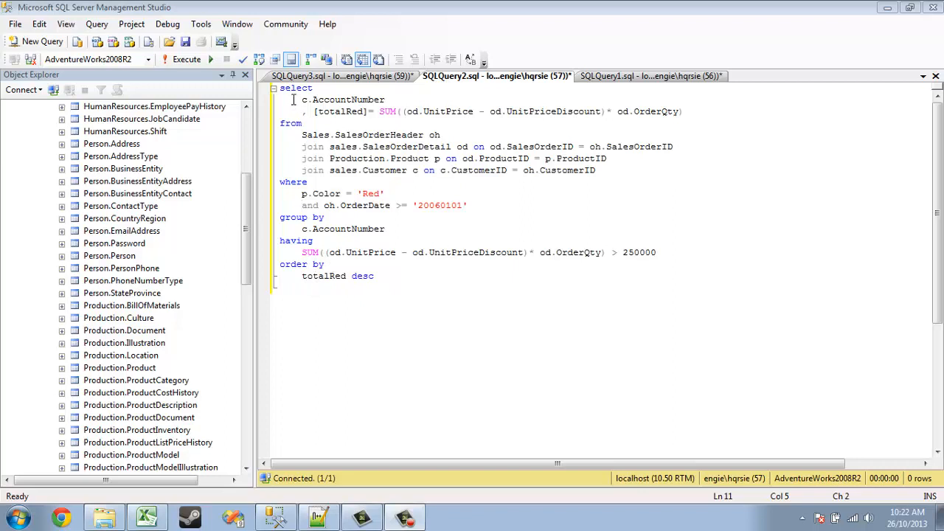
{"action": "left_click", "coordinate": [302, 112]}
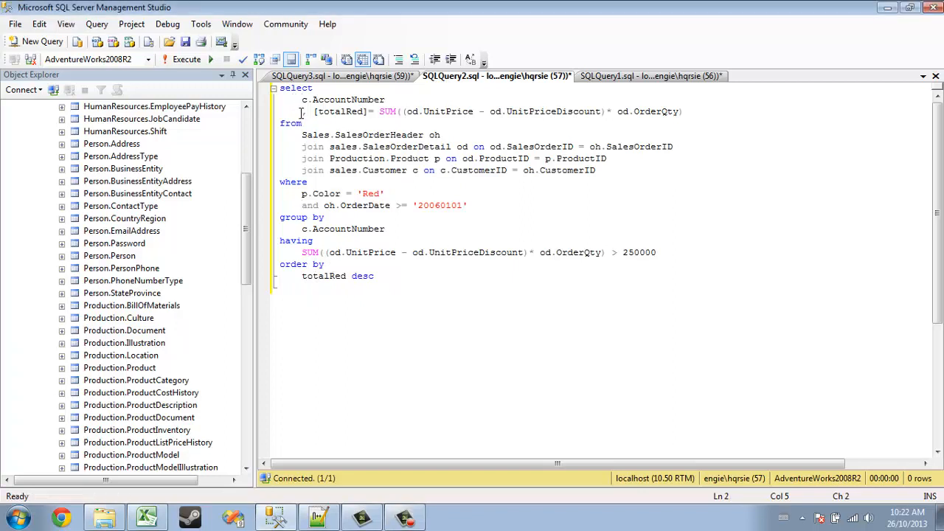
{"action": "left_click", "coordinate": [298, 112]}
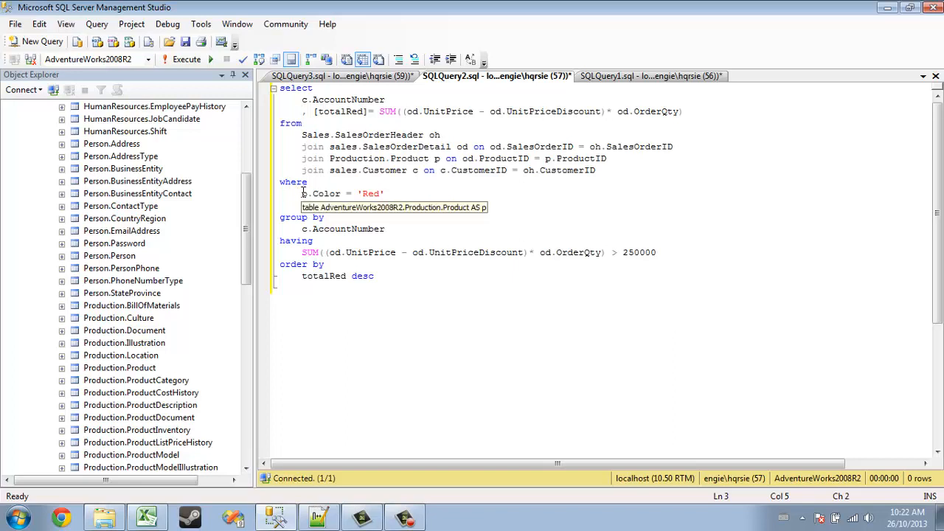
{"action": "type", "text": "and oh.OrderDate >= '20060101'"}
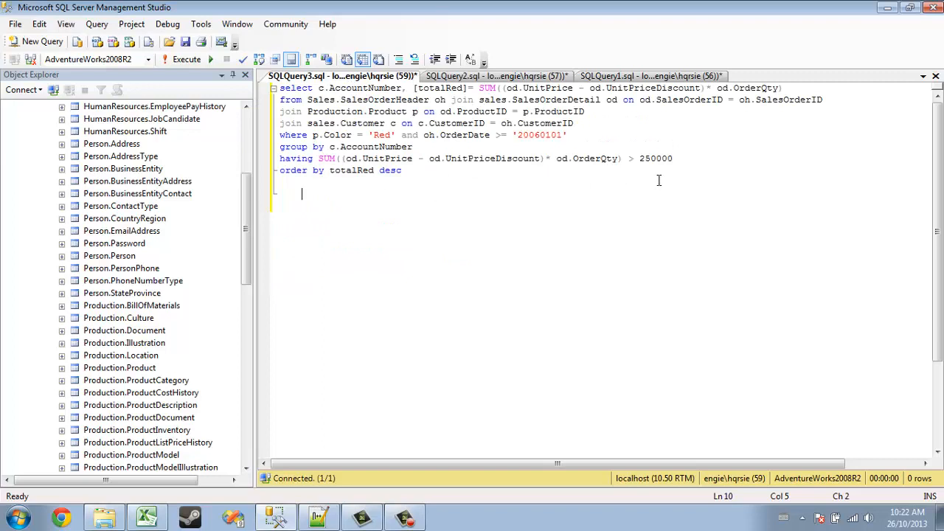
{"action": "mouse_move", "coordinate": [513, 175]}
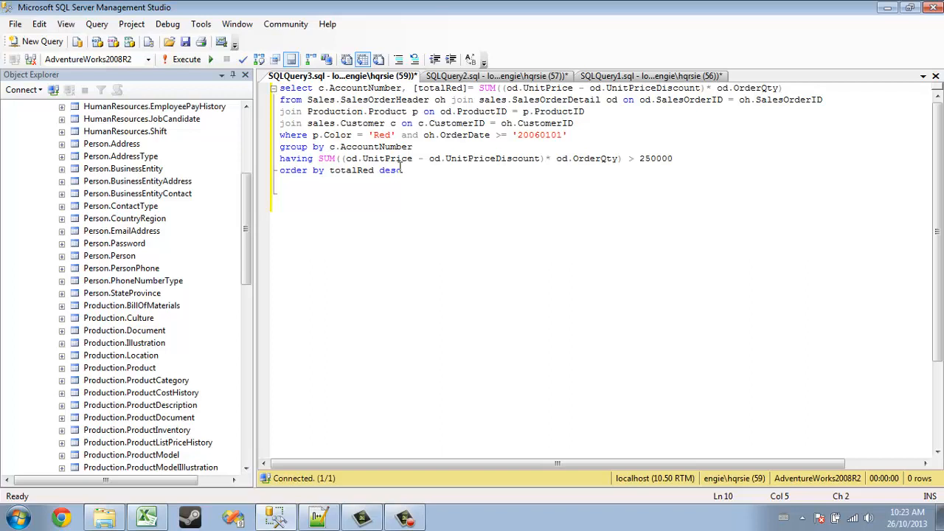
{"action": "left_click", "coordinate": [489, 77]}
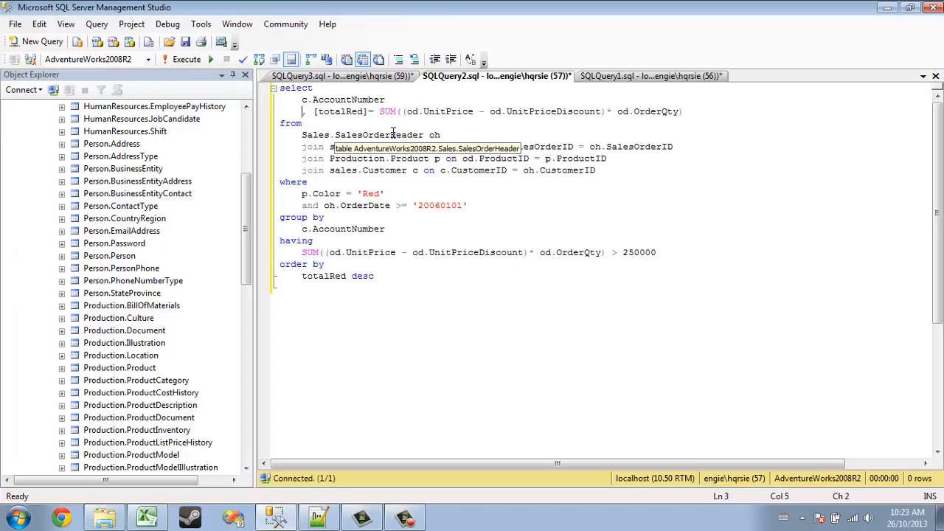
{"action": "mouse_move", "coordinate": [392, 135]}
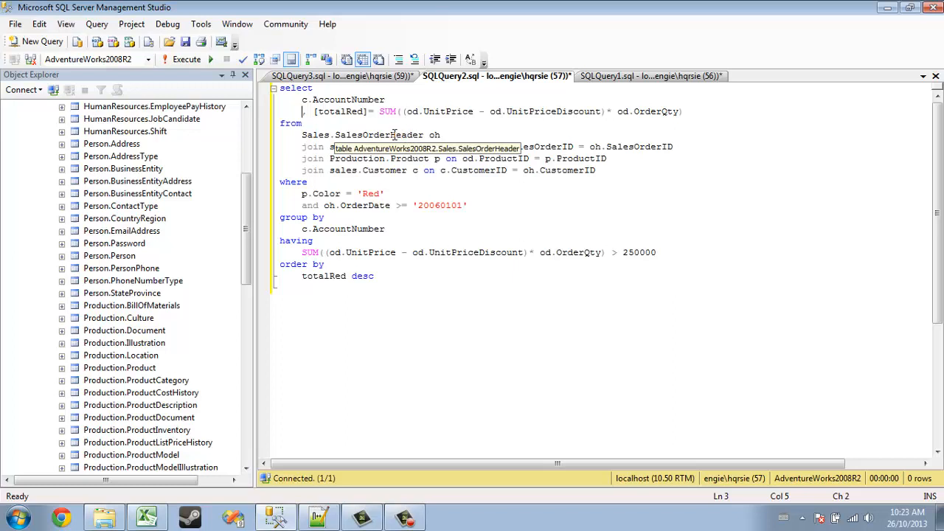